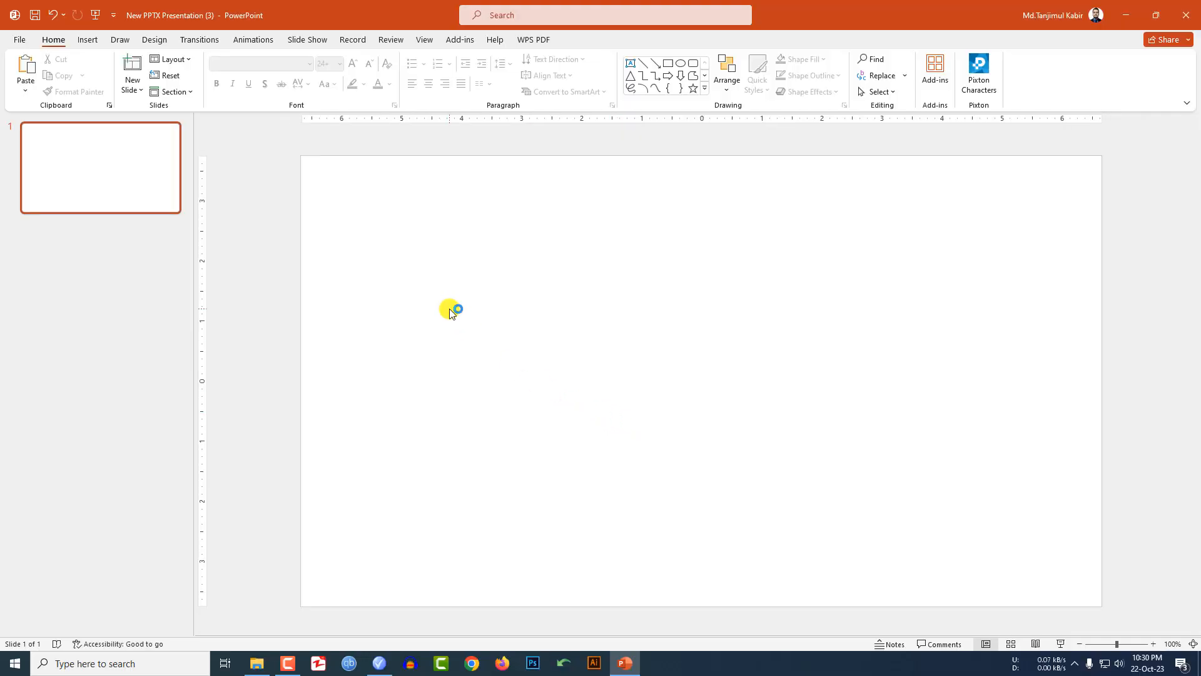
- Format the slide background as a soft peach gradient fill via the Design options
{"action": "left_click", "coordinate": [154, 39]}
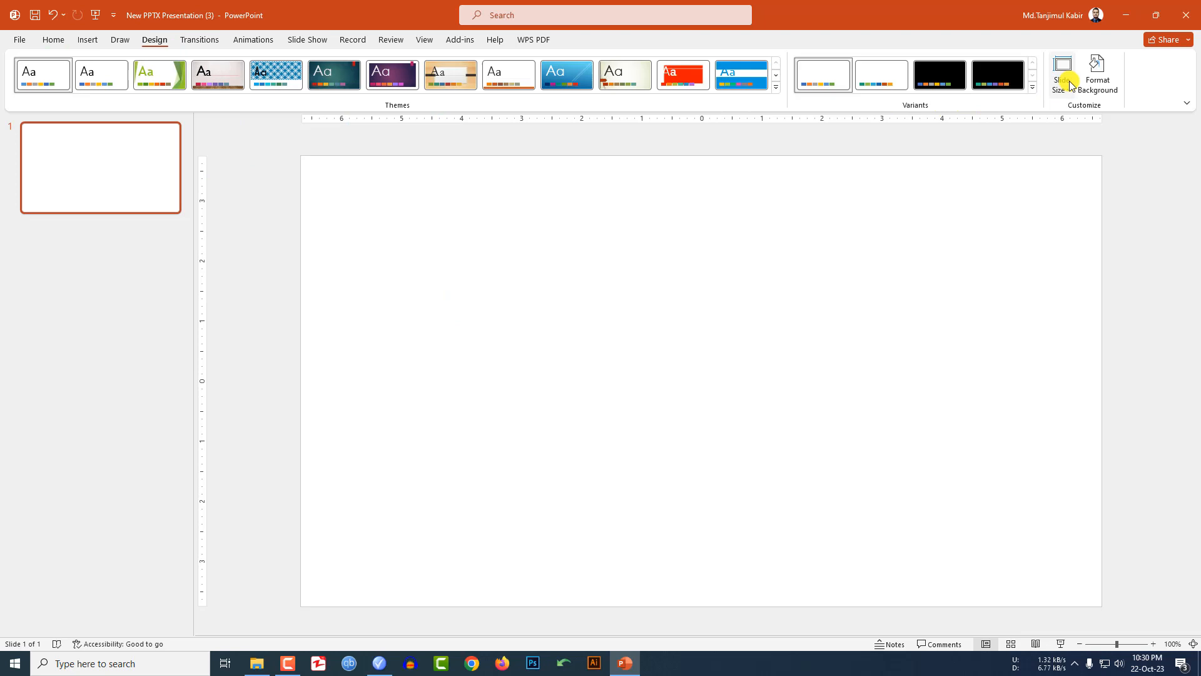
{"action": "left_click", "coordinate": [1098, 75]}
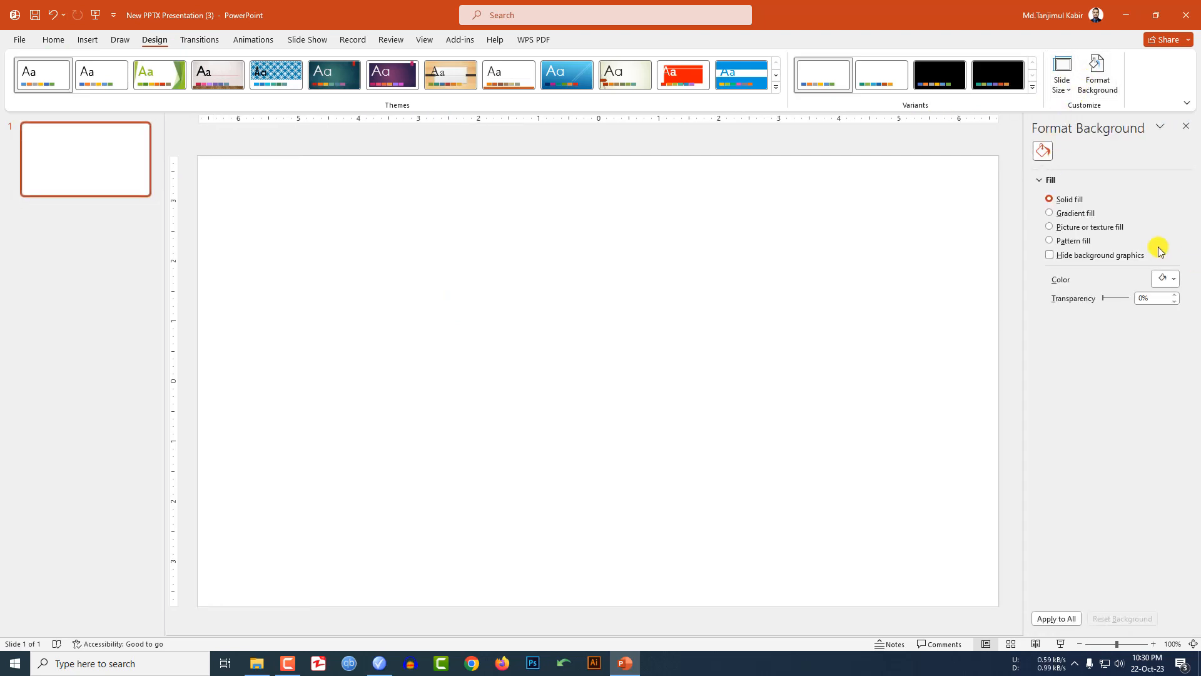
{"action": "left_click", "coordinate": [1050, 213]}
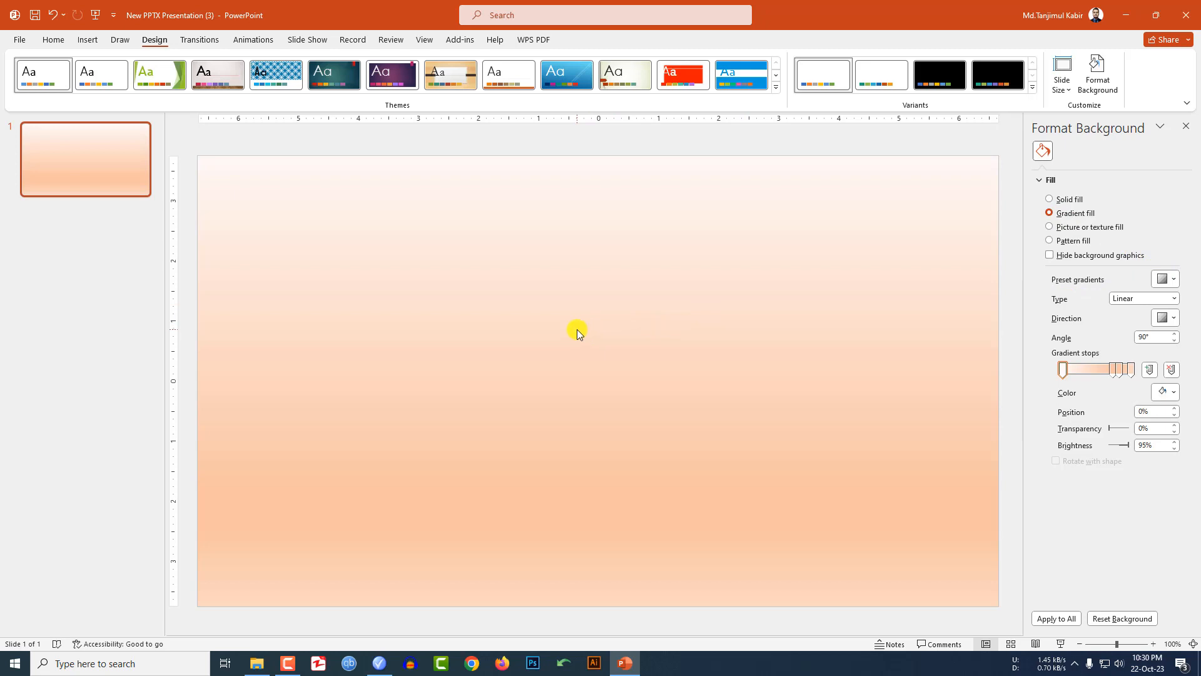
{"action": "left_click", "coordinate": [86, 40]}
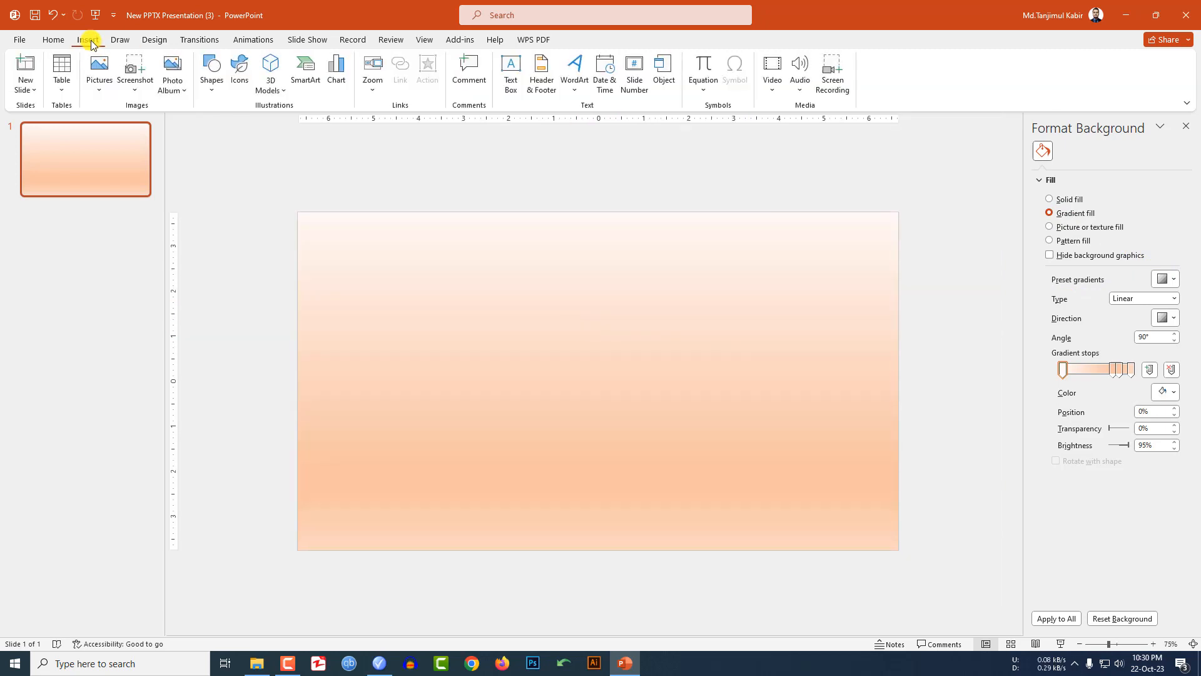
- Insert the flying bee from the stock 3D Models library onto the gradient slide
{"action": "left_click", "coordinate": [270, 72]}
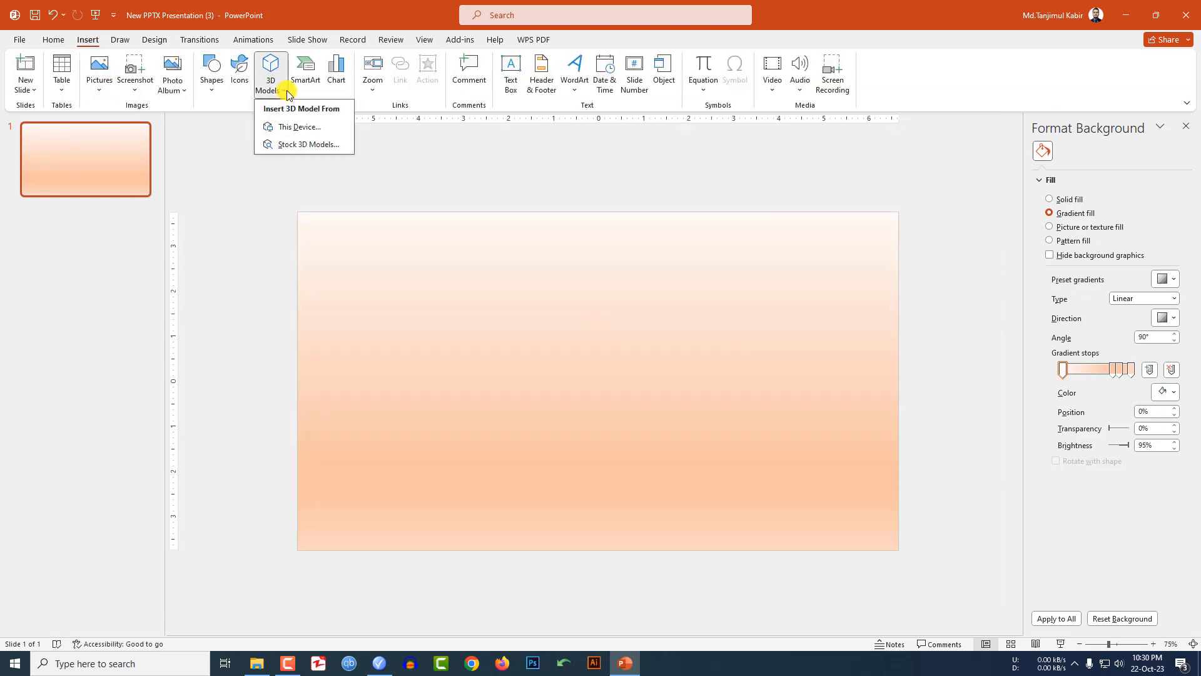
{"action": "left_click", "coordinate": [308, 145]}
{"action": "type", "text": "bess"}
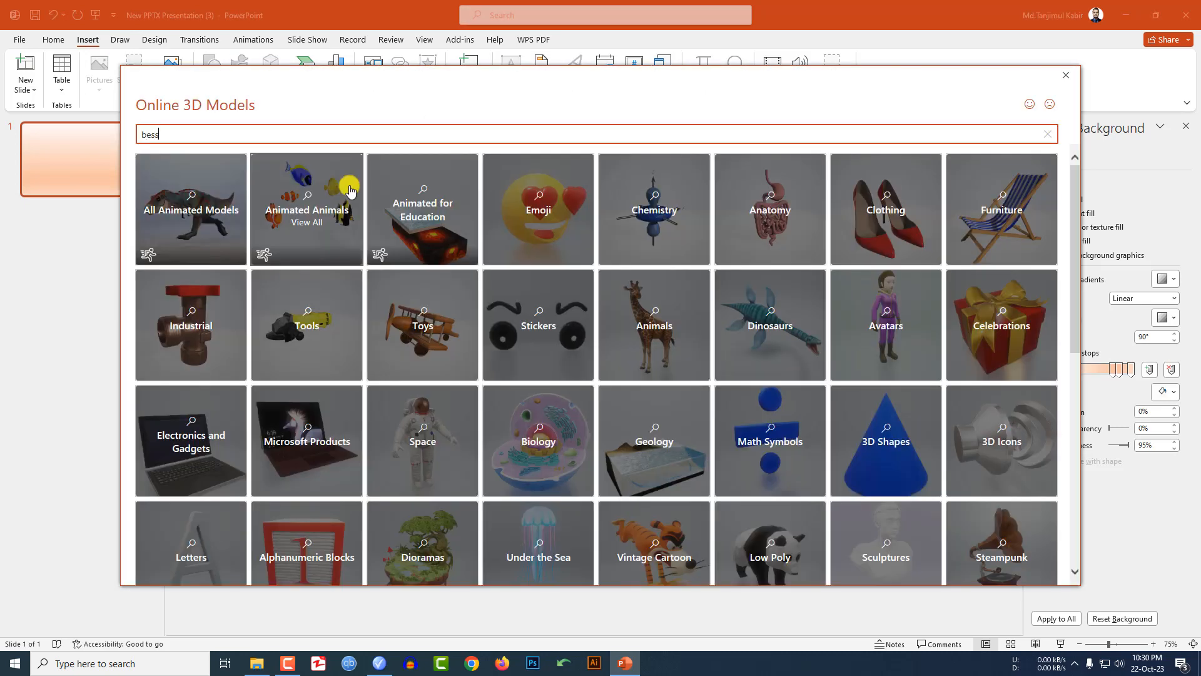
{"action": "left_click", "coordinate": [423, 209]}
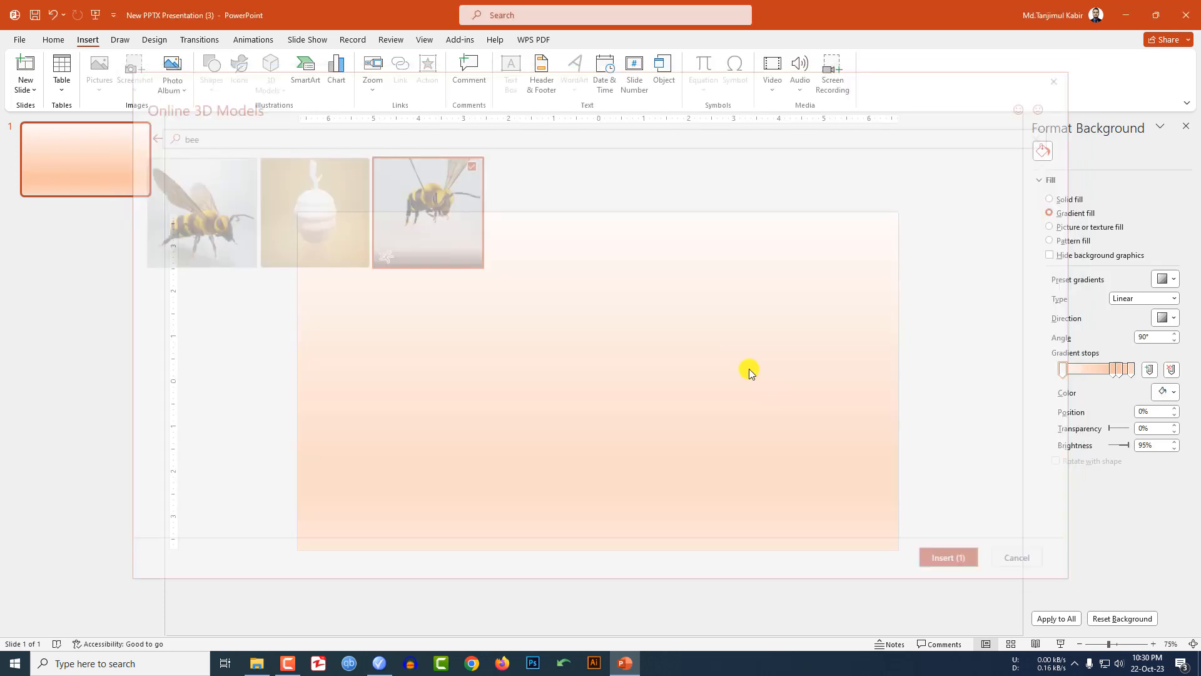
{"action": "left_click", "coordinate": [949, 557]}
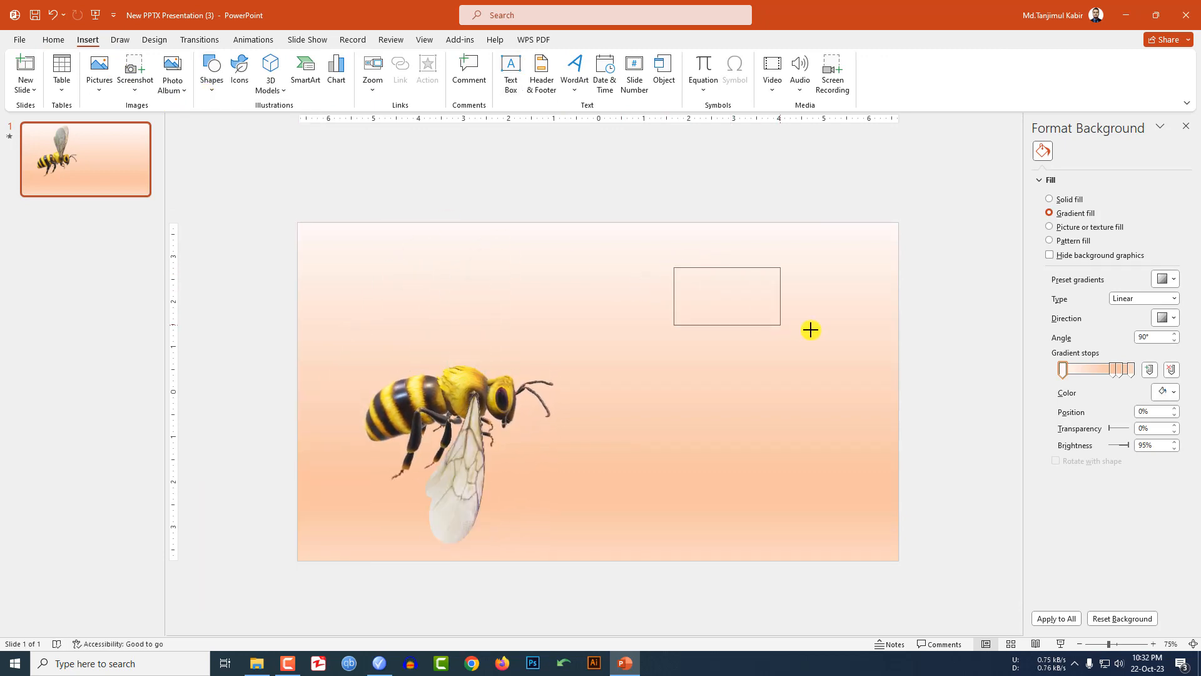
- Type HONEY BEE in LEMON MILK font, Very Loose spacing, enlarged in dark navy
{"action": "type", "text": "HONEY BEE"}
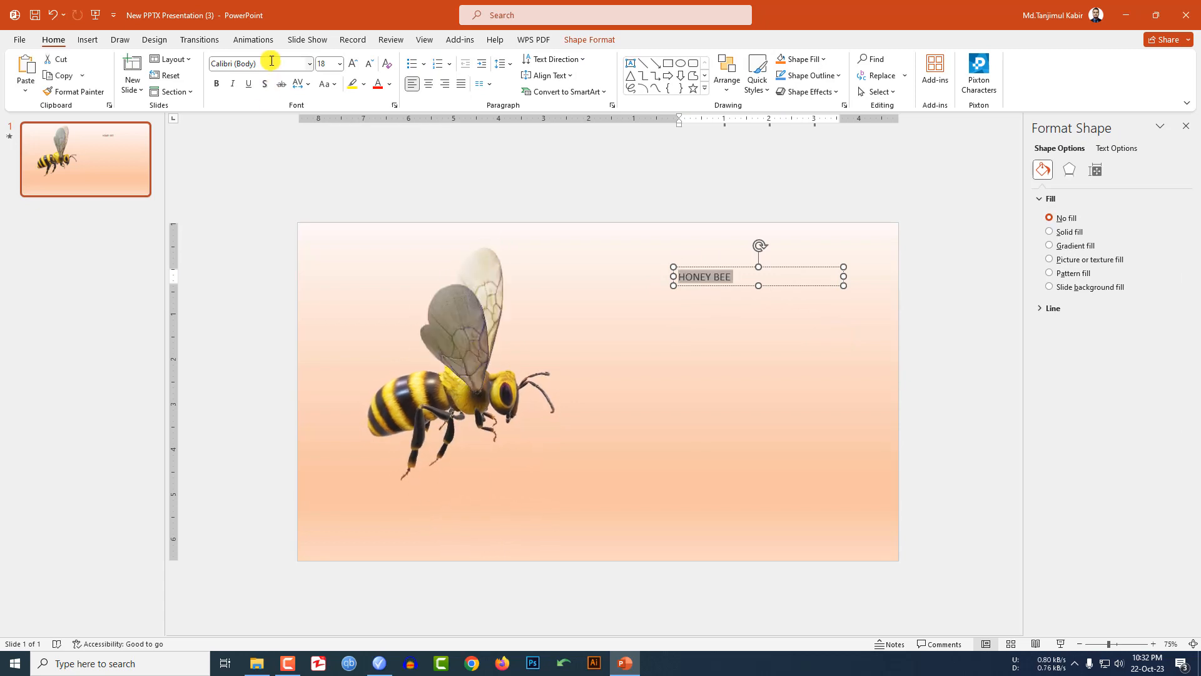
{"action": "left_click", "coordinate": [302, 84]}
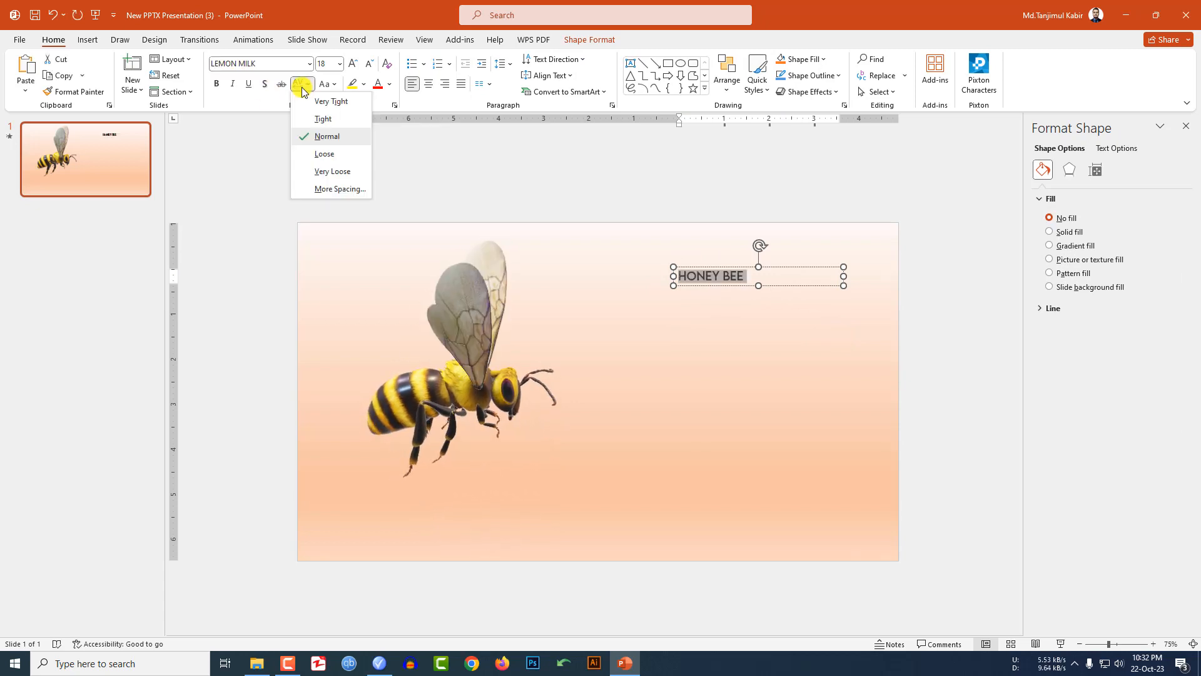
{"action": "left_click", "coordinate": [378, 83]}
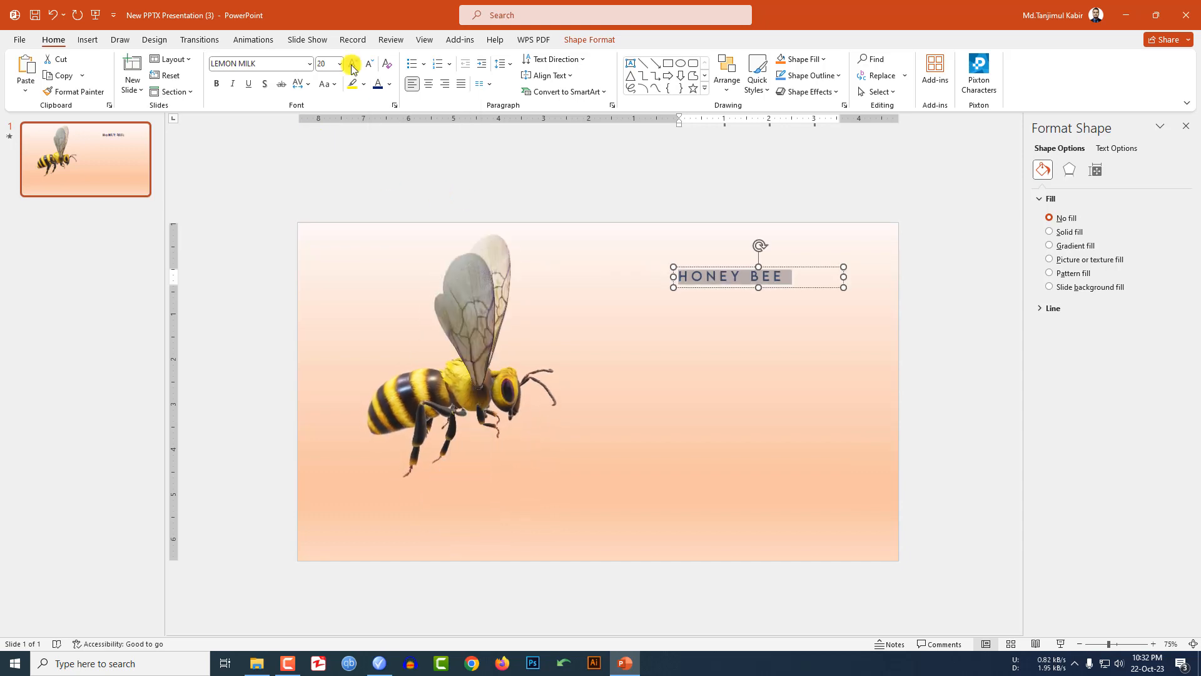
{"action": "left_click", "coordinate": [693, 325]}
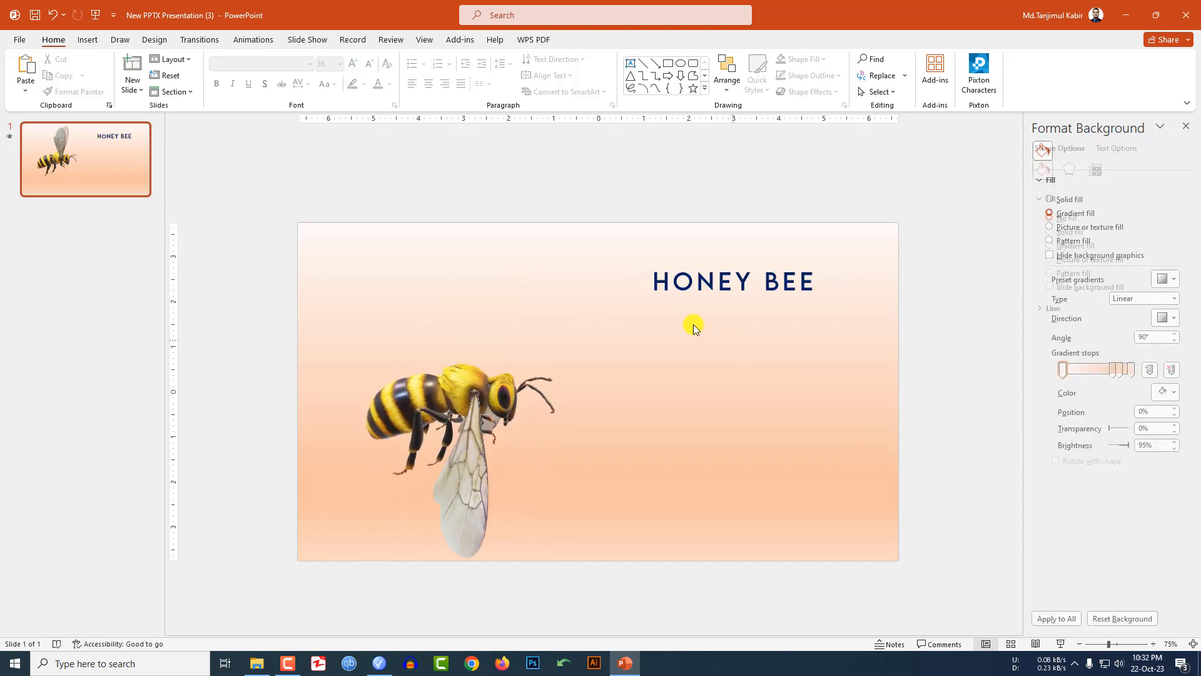
- Add a text box with the pasted bee description under the title and justify it
{"action": "left_click", "coordinate": [210, 73]}
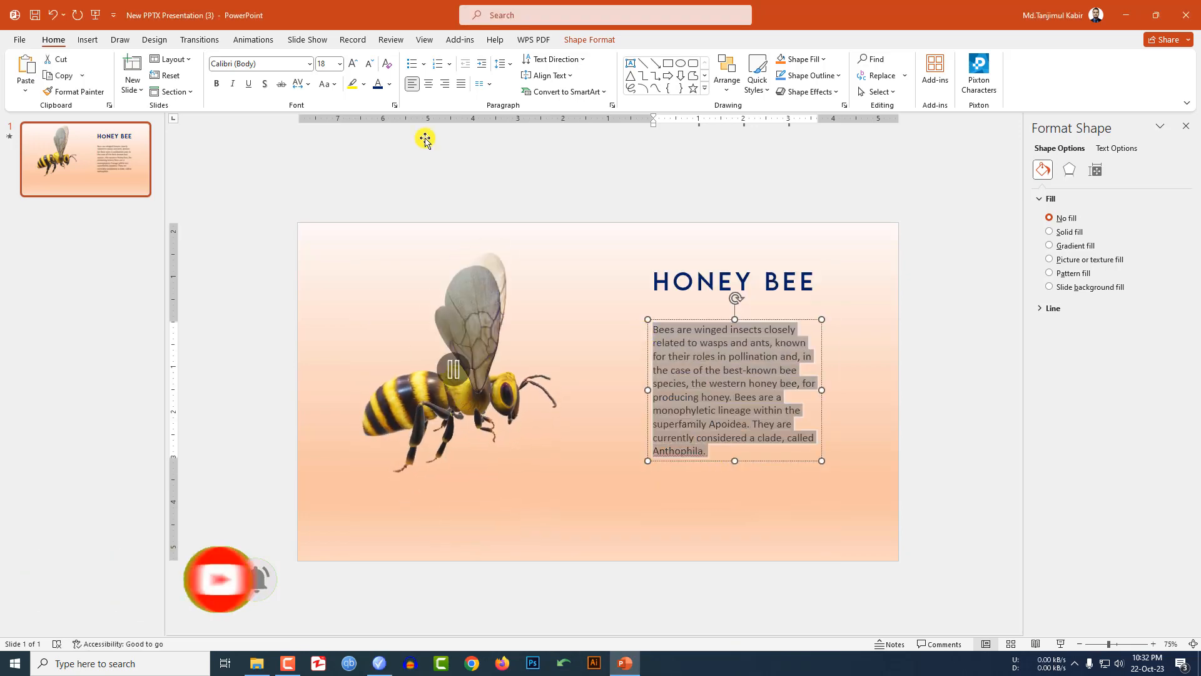
{"action": "left_click", "coordinate": [353, 64]}
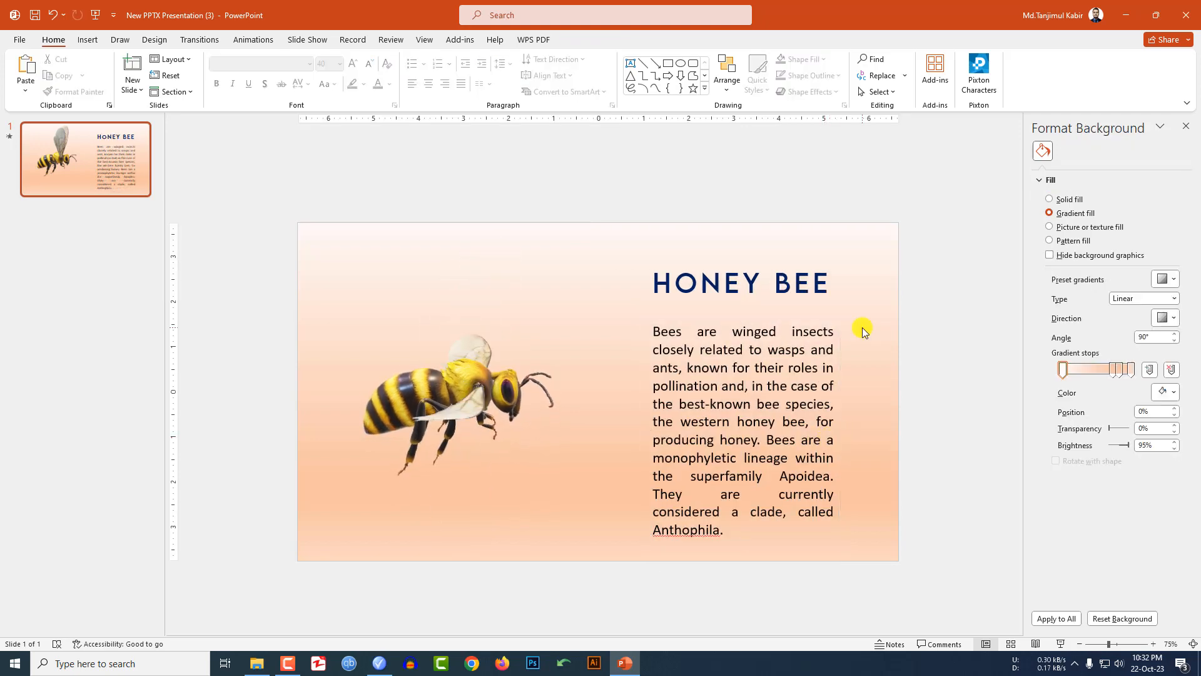
{"action": "right_click", "coordinate": [115, 157]}
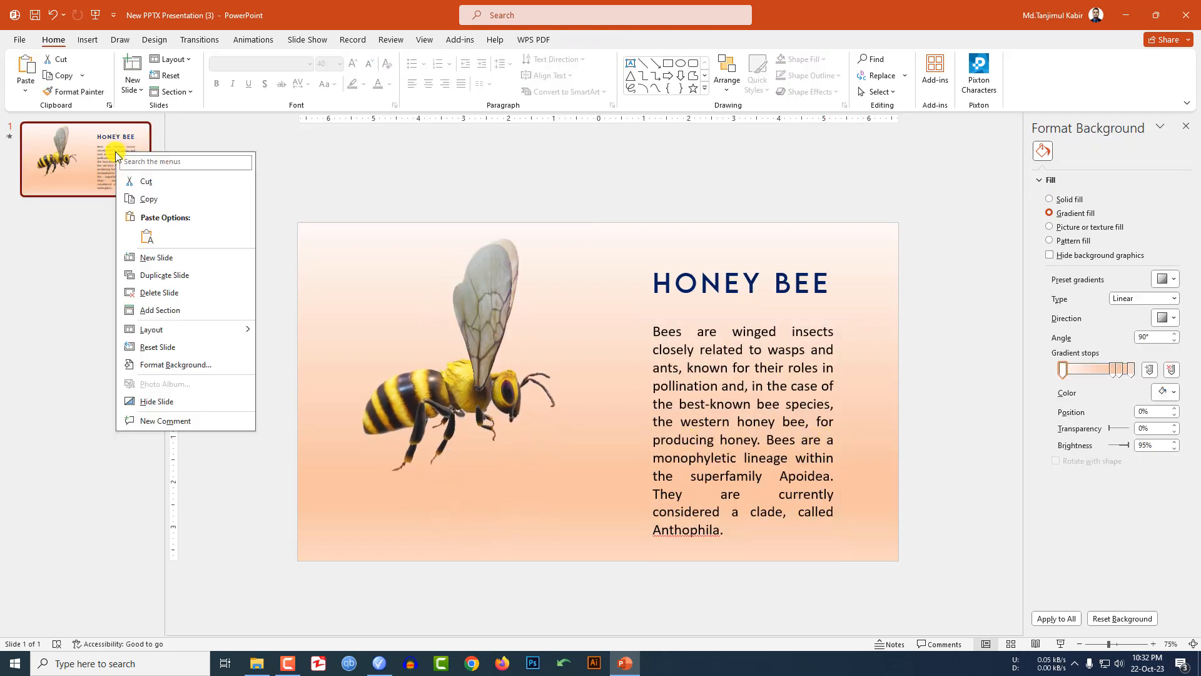
- Duplicate slide 1 to make the WINGS: slide with the bee rotated to a front view
{"action": "left_click", "coordinate": [165, 274]}
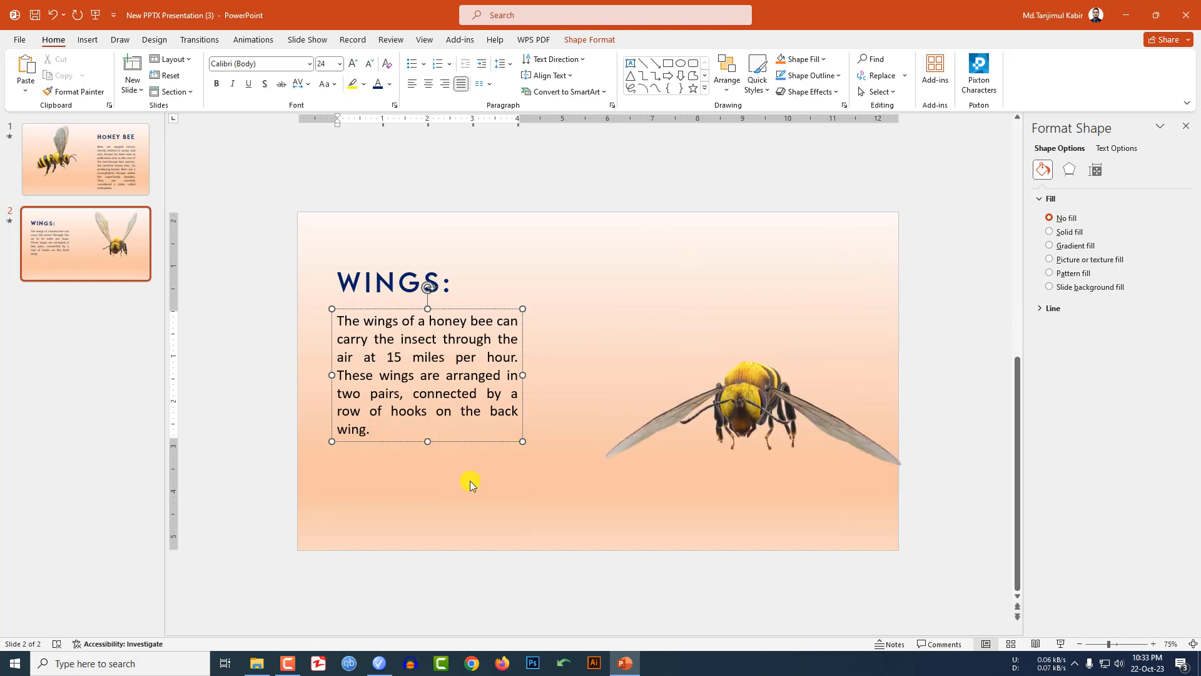
- Duplicate the WINGS slide and rewrite its paragraph with stinger facts for the STINGER: slide
{"action": "right_click", "coordinate": [87, 244]}
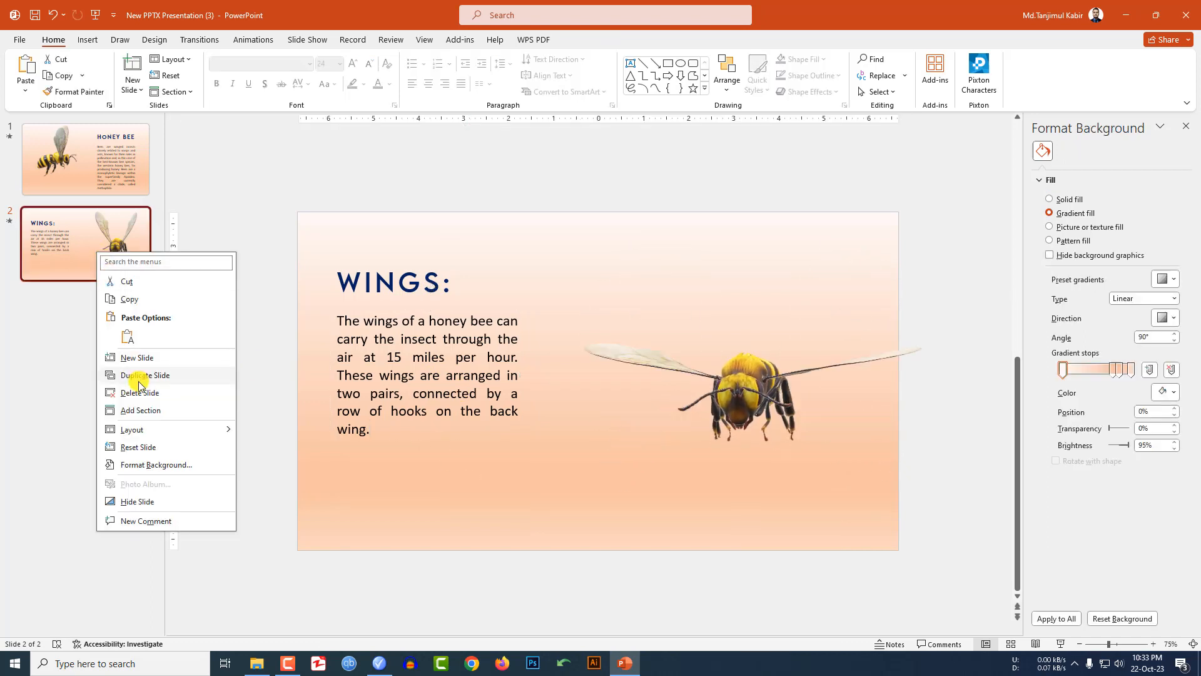
{"action": "left_click", "coordinate": [144, 374]}
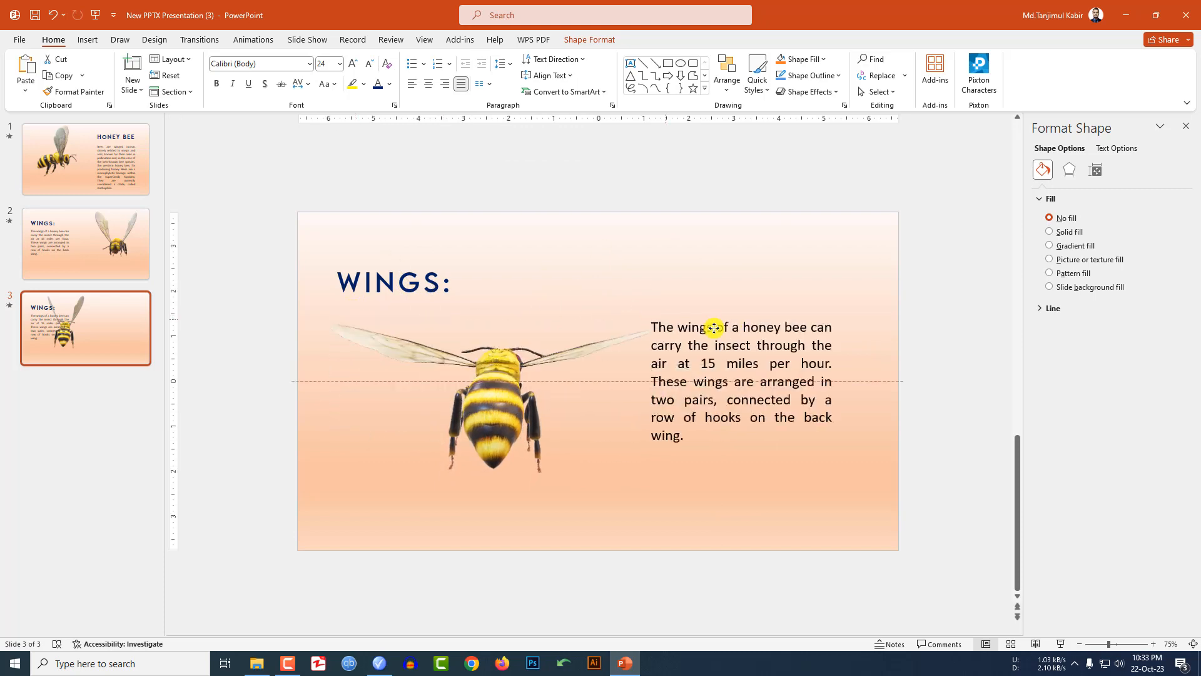
{"action": "double_click", "coordinate": [716, 302]}
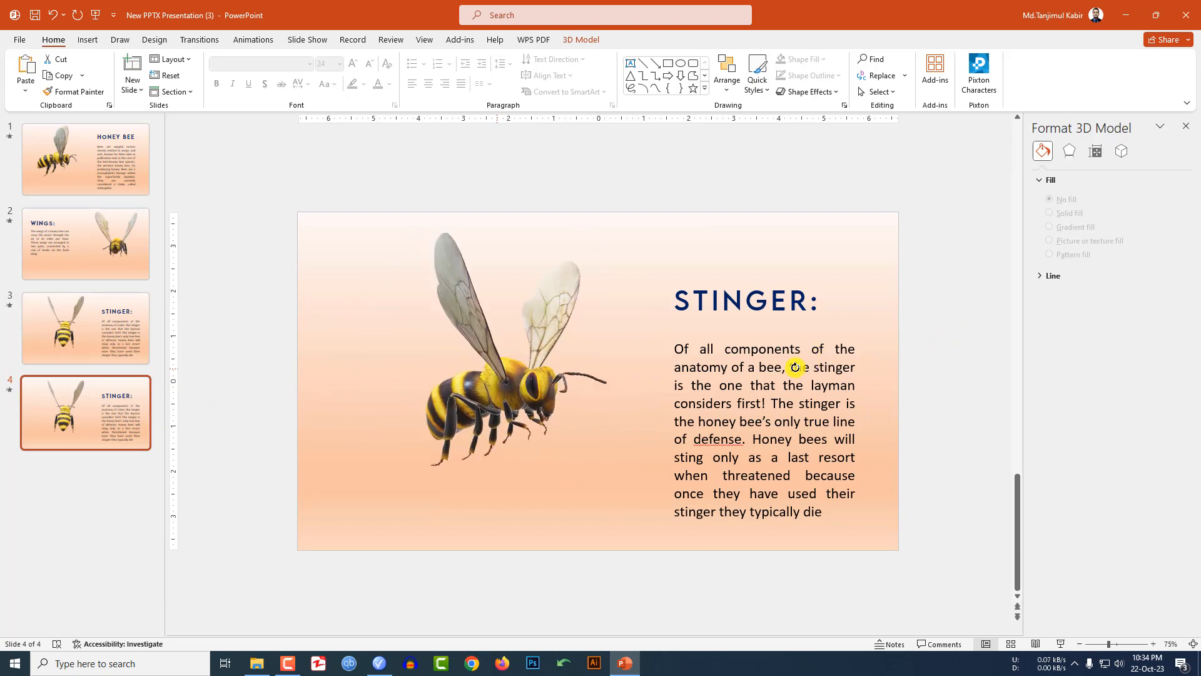
- Replace slide 4's paragraph with leg facts and widen it across the slide beneath the bee
{"action": "left_click", "coordinate": [763, 476]}
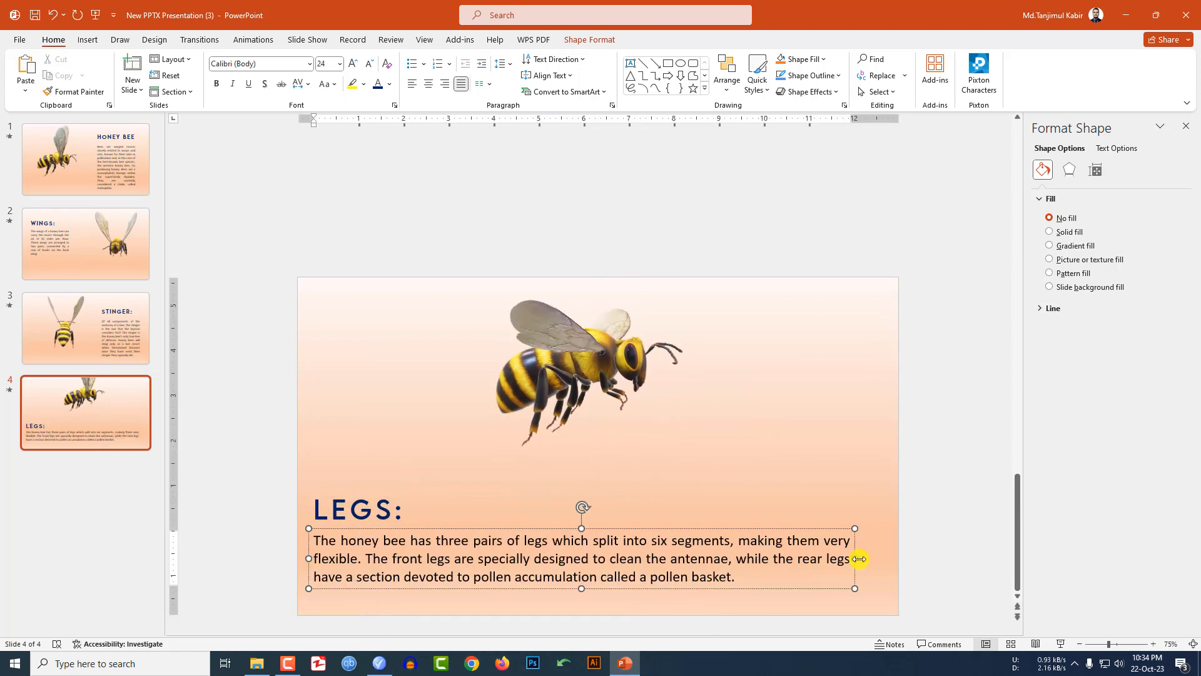
{"action": "left_click", "coordinate": [386, 452]}
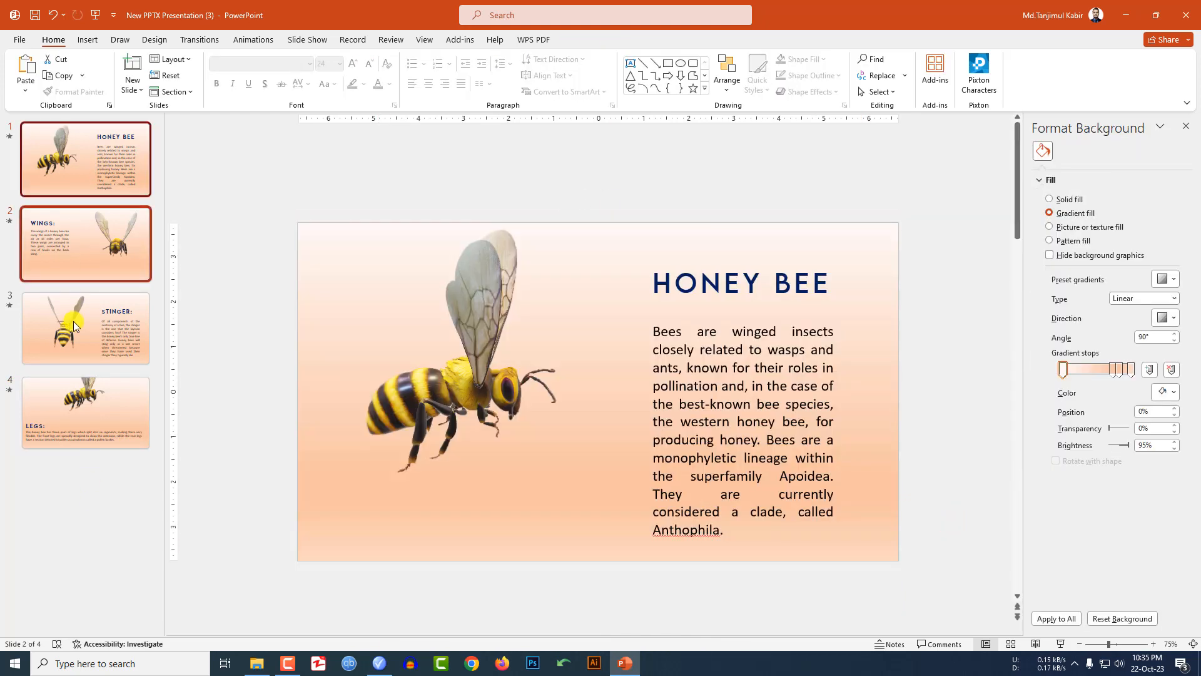
- Select all four slides and apply the Morph transition to them
{"action": "left_click", "coordinate": [199, 40]}
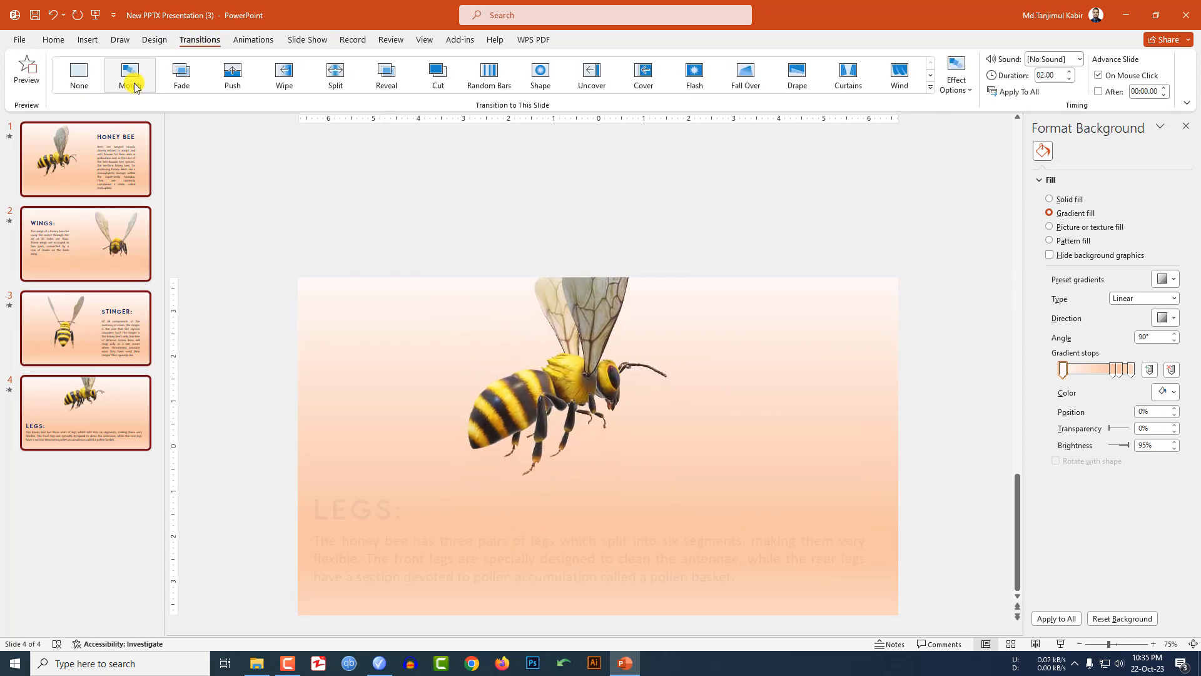
{"action": "left_click", "coordinate": [85, 158]}
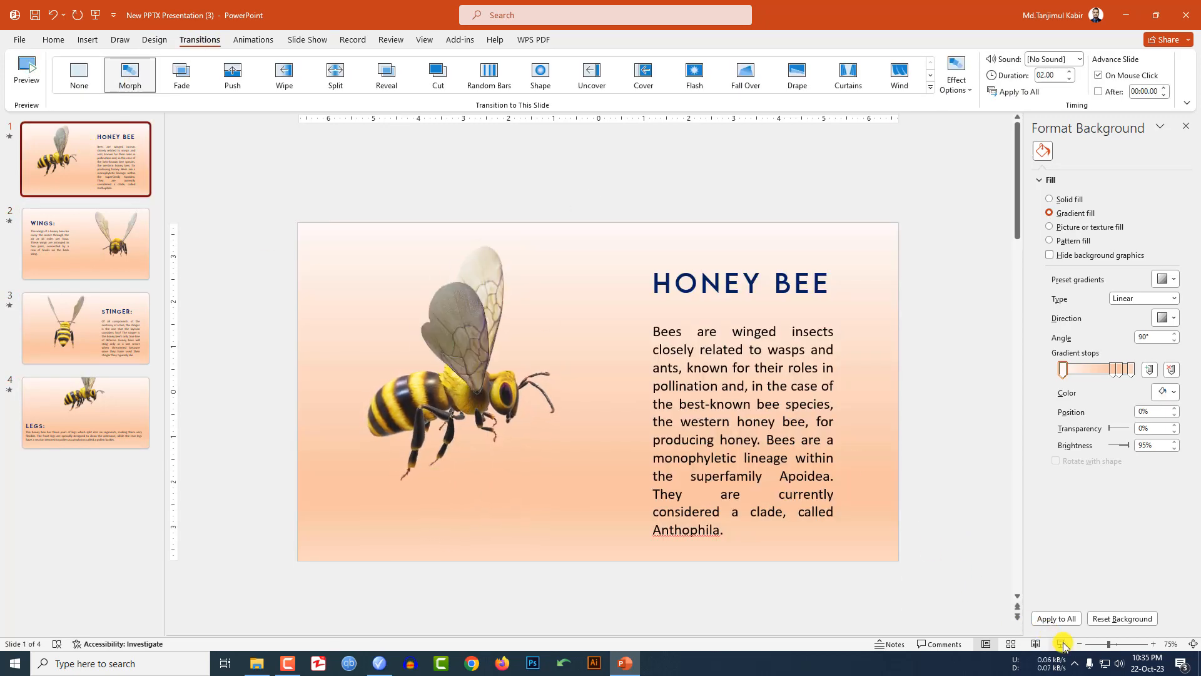